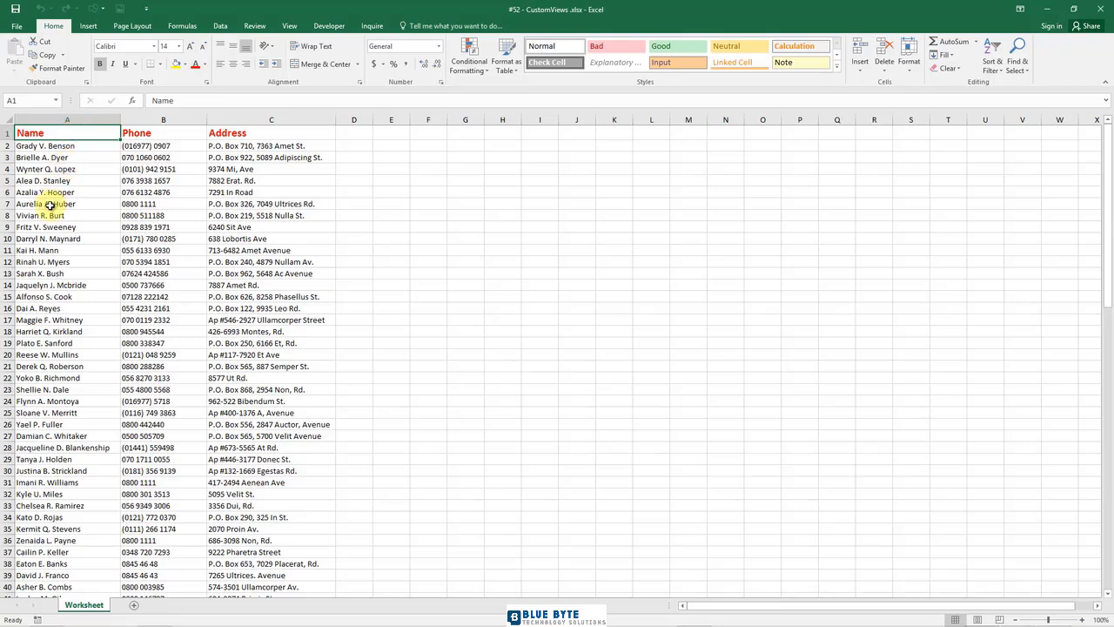
Enable AutoFilter on the Name, Phone and Address header row from a cell inside the list.
left_click(66, 204)
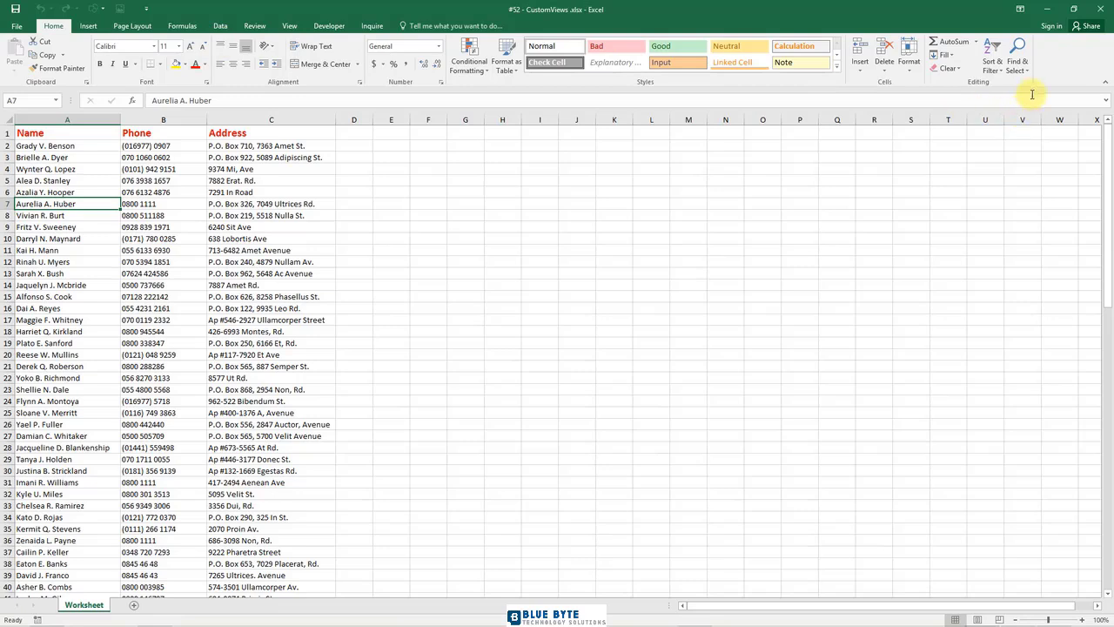
left_click(992, 61)
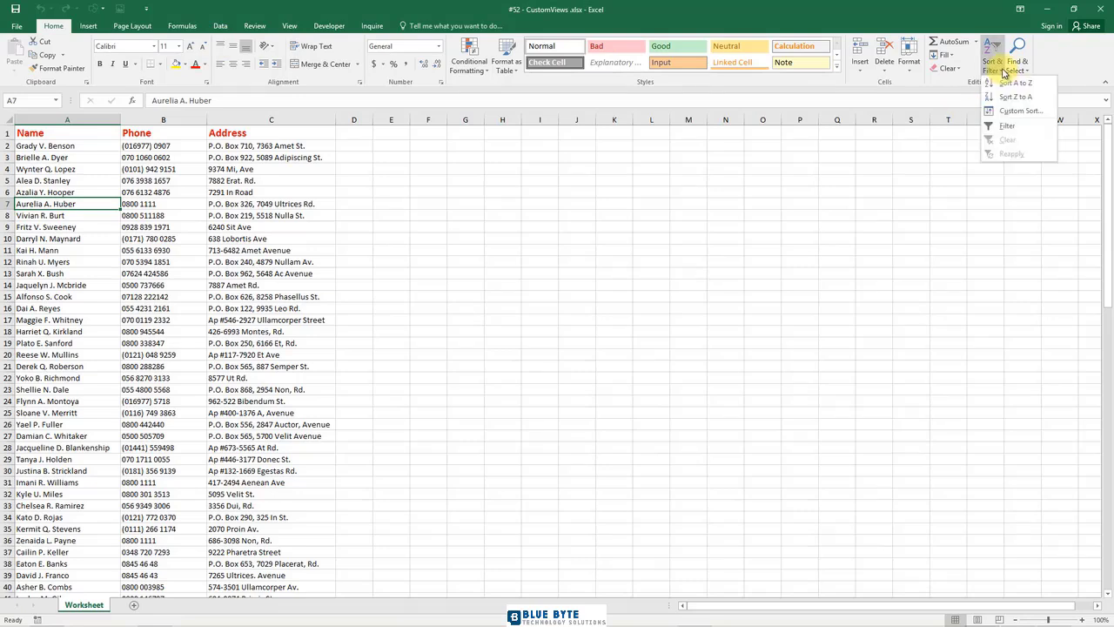
left_click(1006, 125)
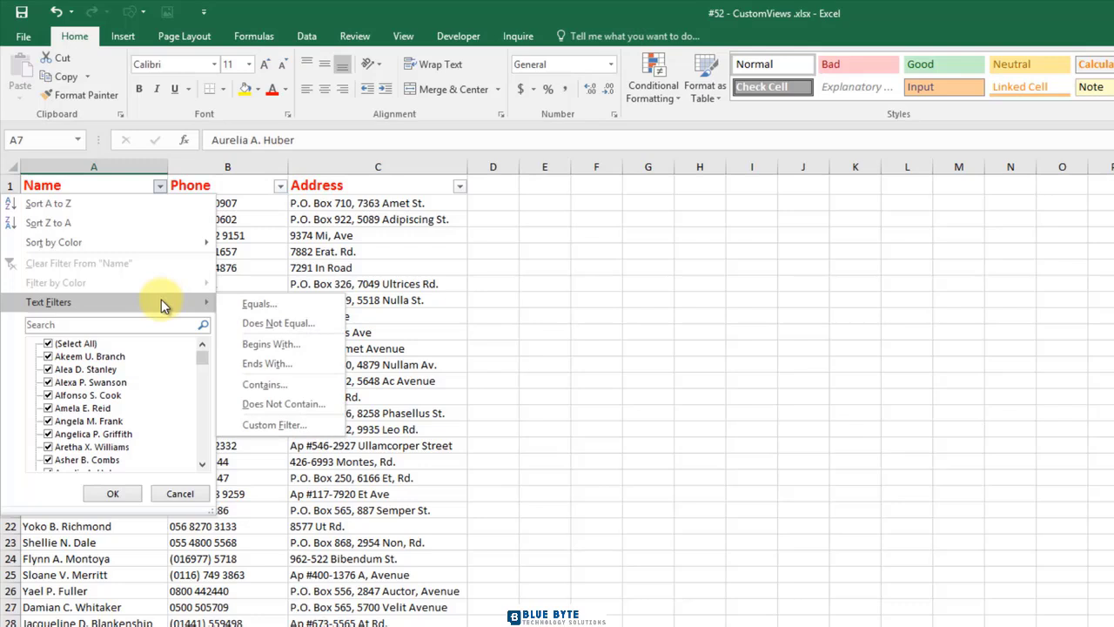
mouse_move(176, 306)
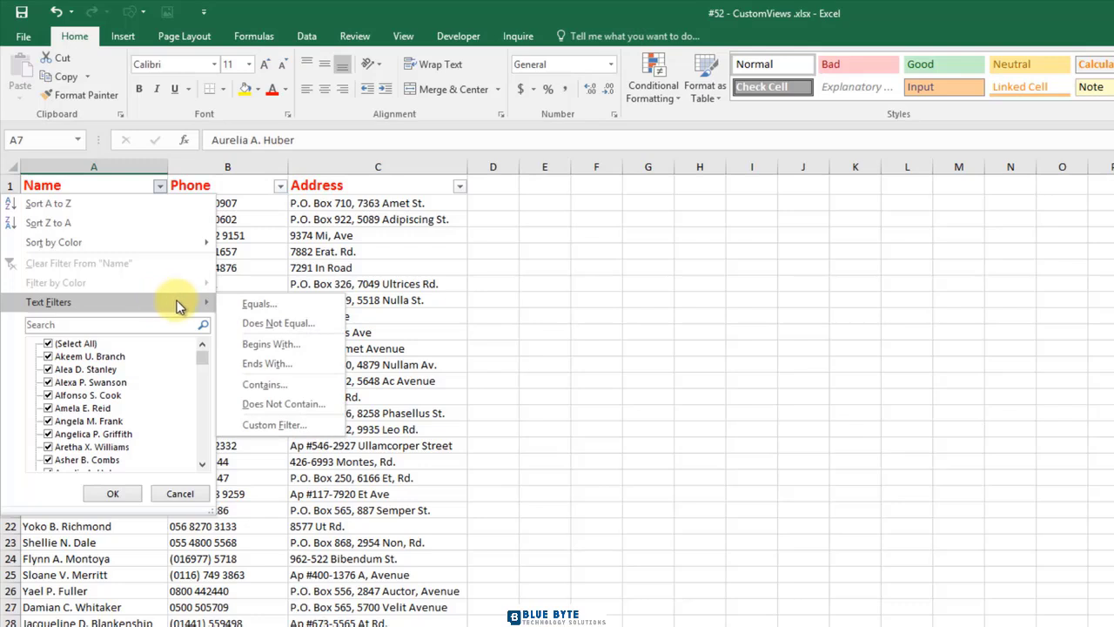
Apply a Begins With 'A' text filter to the Name column.
left_click(272, 345)
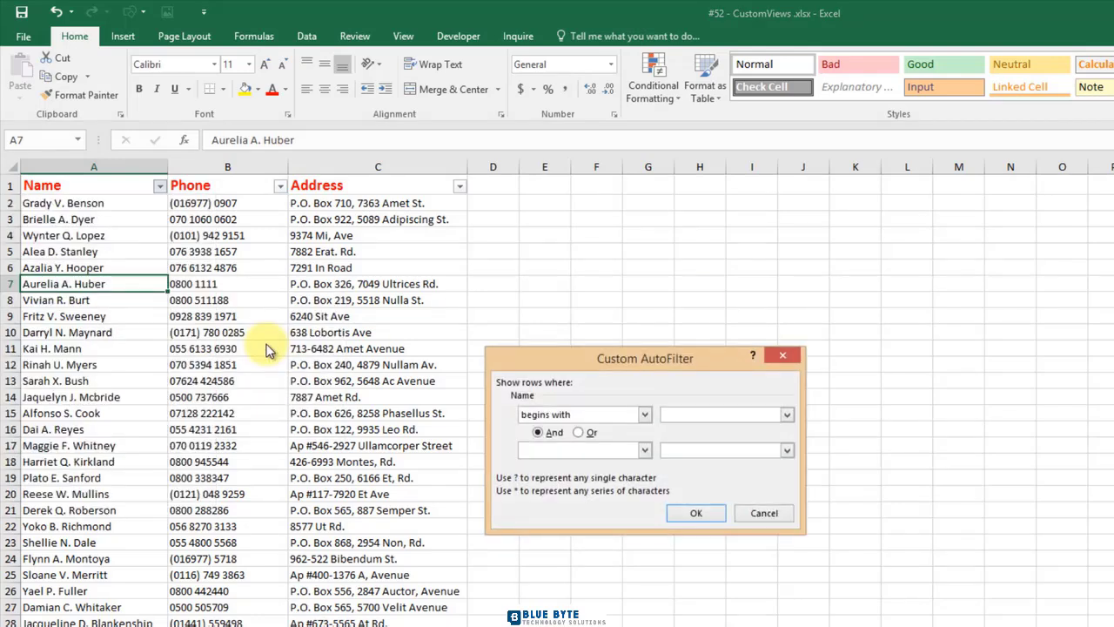
type("A")
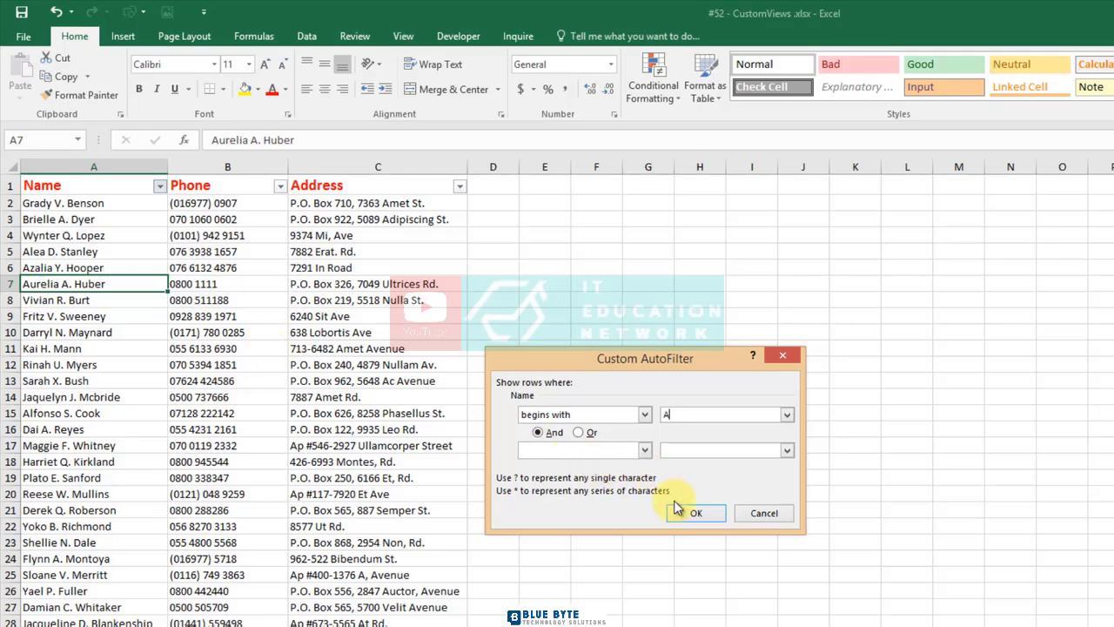
left_click(696, 512)
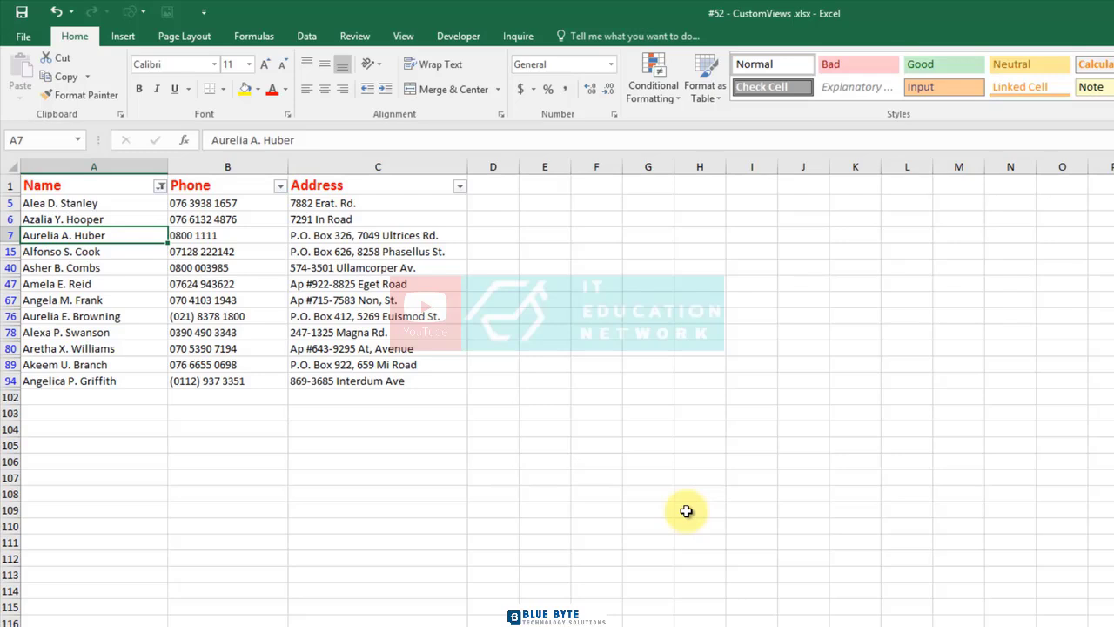
mouse_move(681, 506)
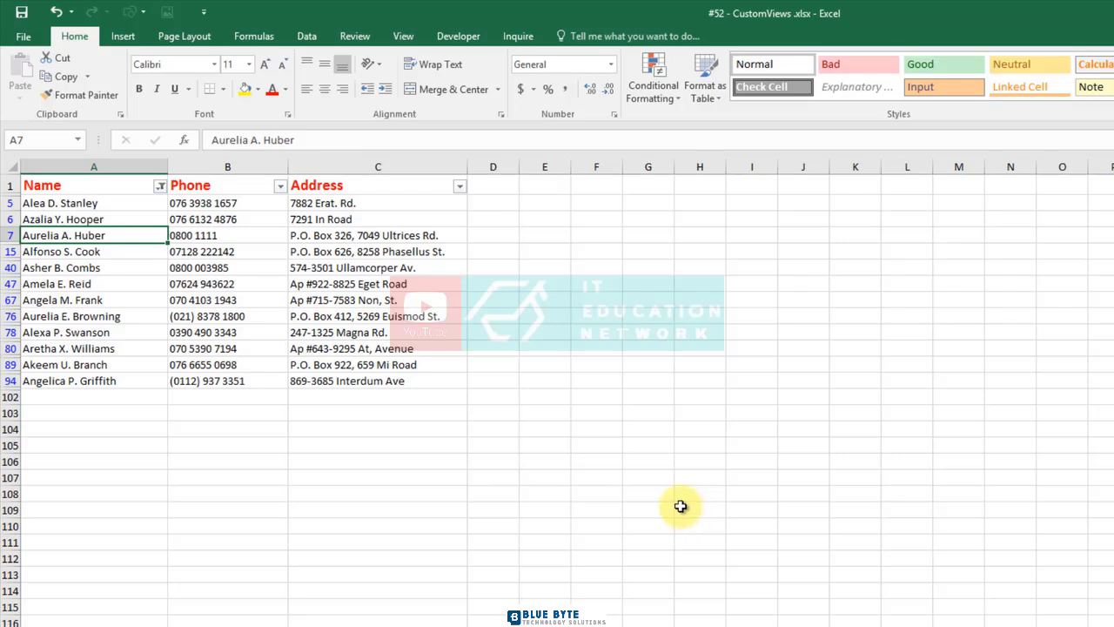
mouse_move(355, 35)
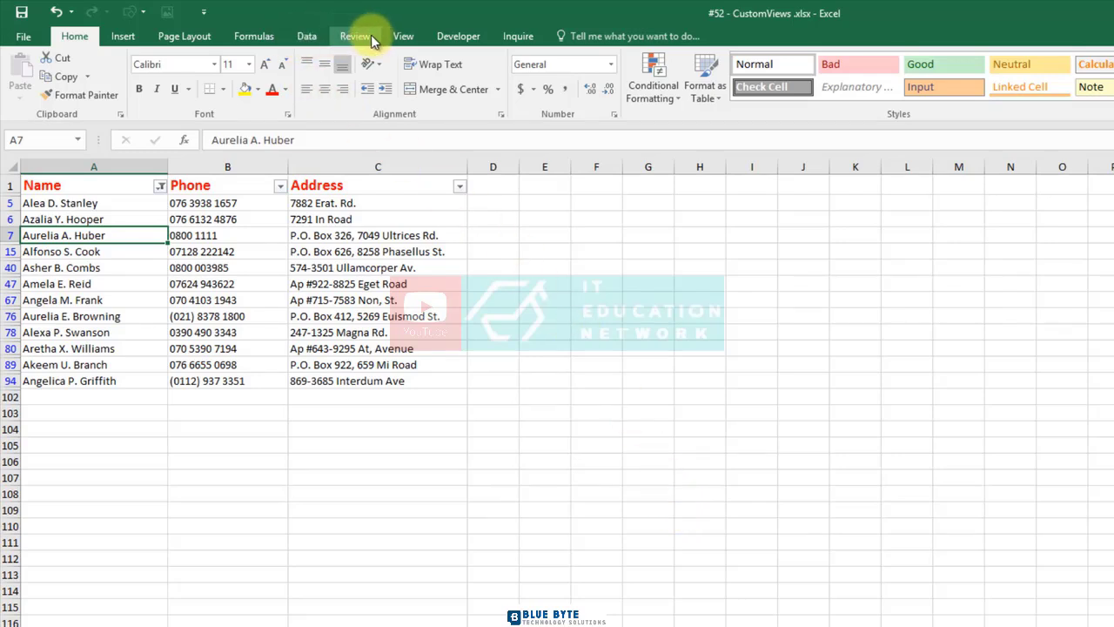
Zoom in on the filtered A-names from the View options.
left_click(404, 35)
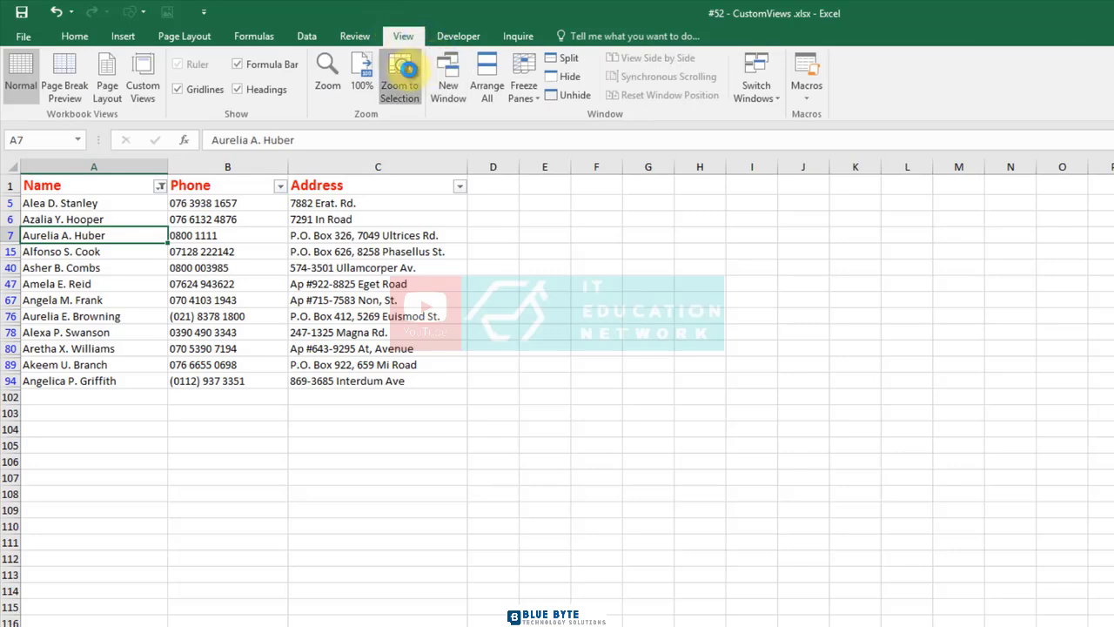
left_click(400, 76)
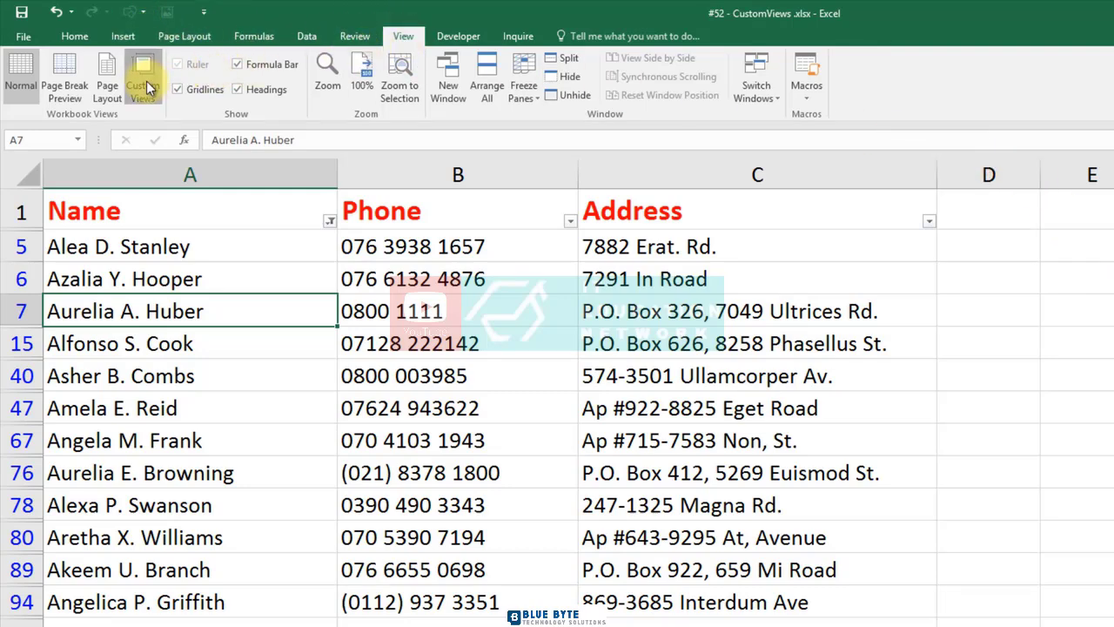
Add a custom view named 'Name-A' keeping print and filter settings.
left_click(142, 77)
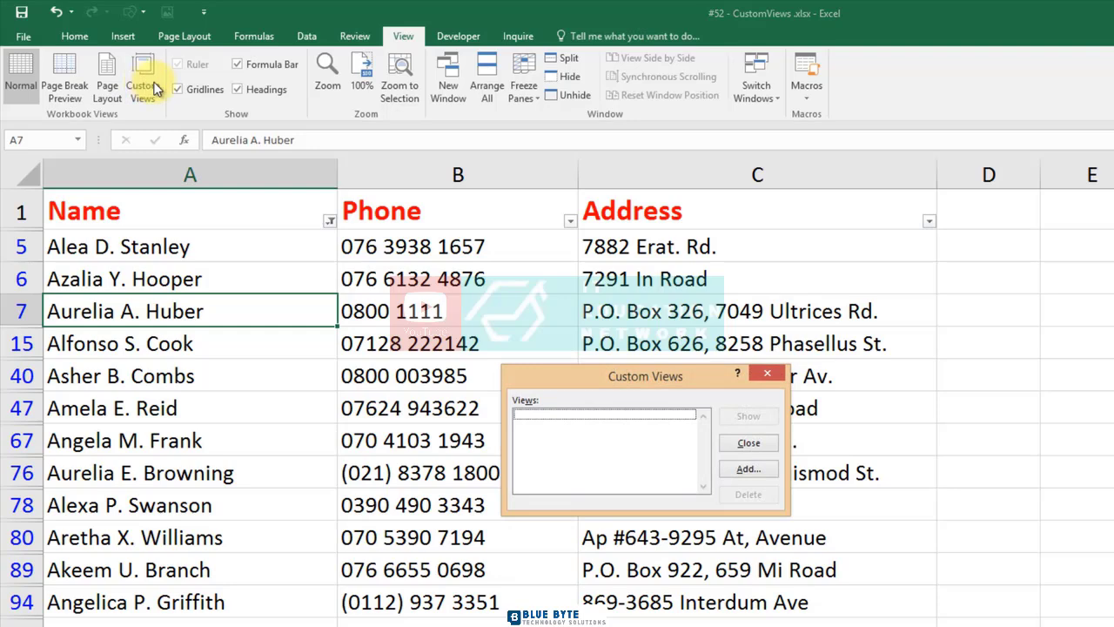
left_click(748, 468)
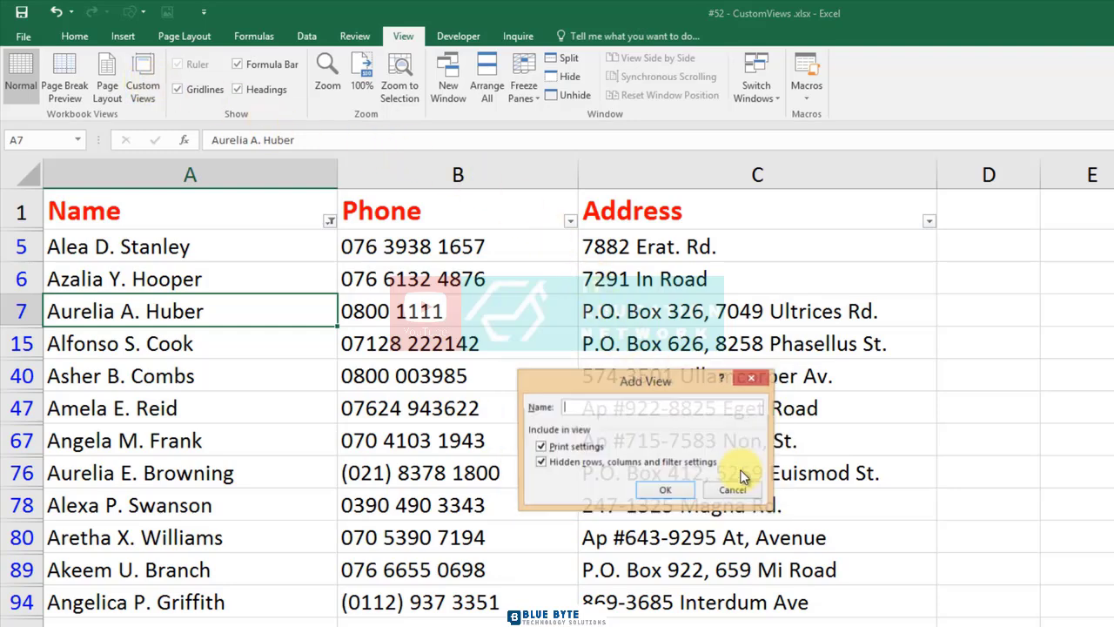
type("Name")
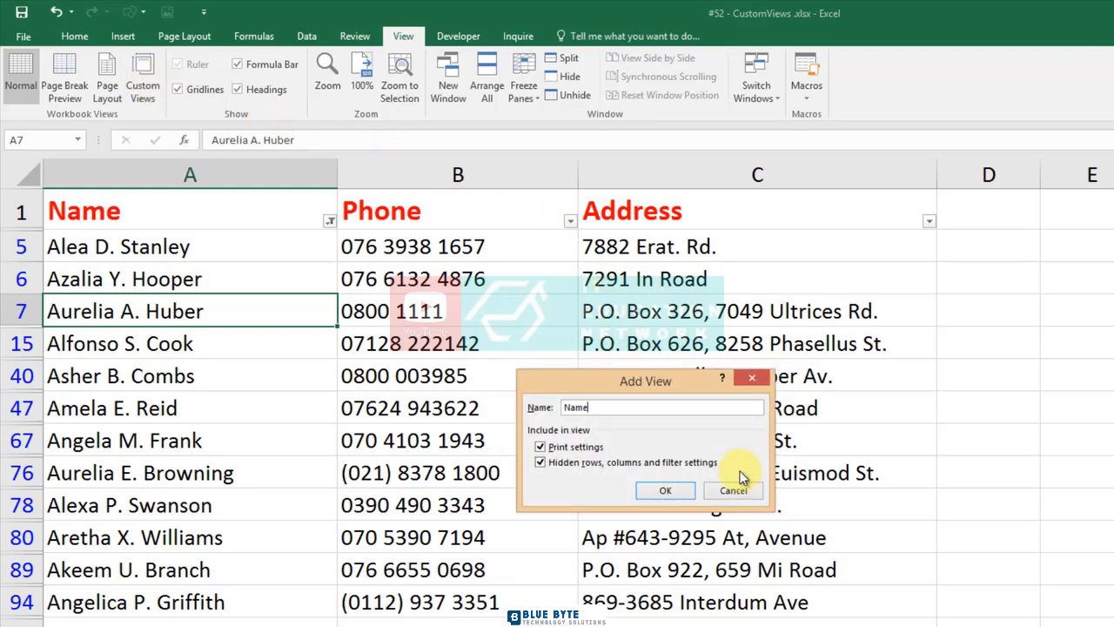
type("-A")
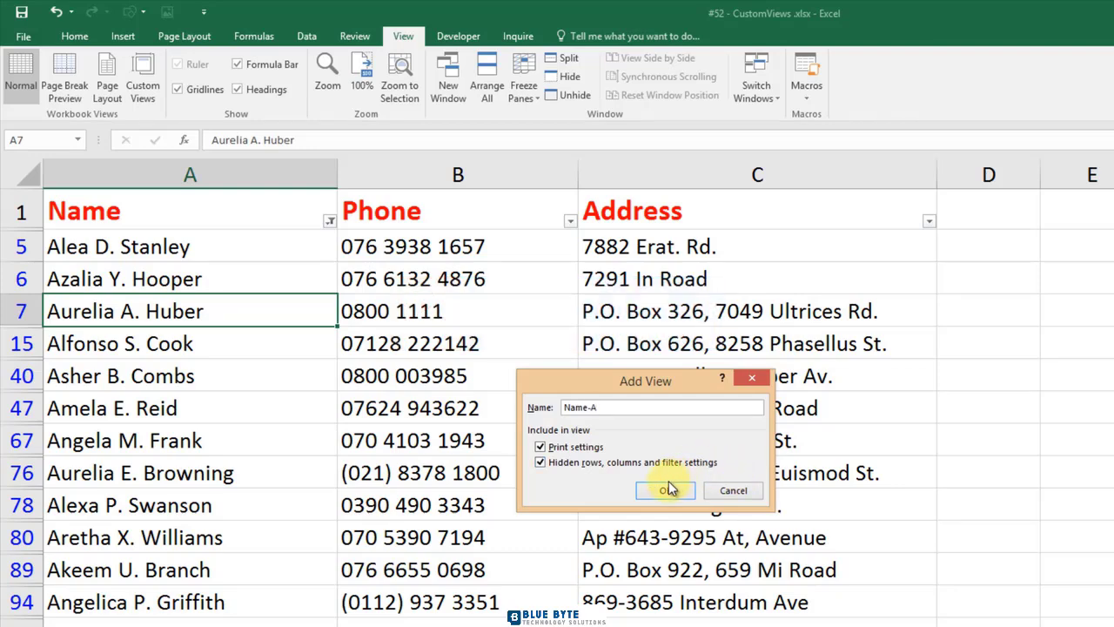
left_click(665, 491)
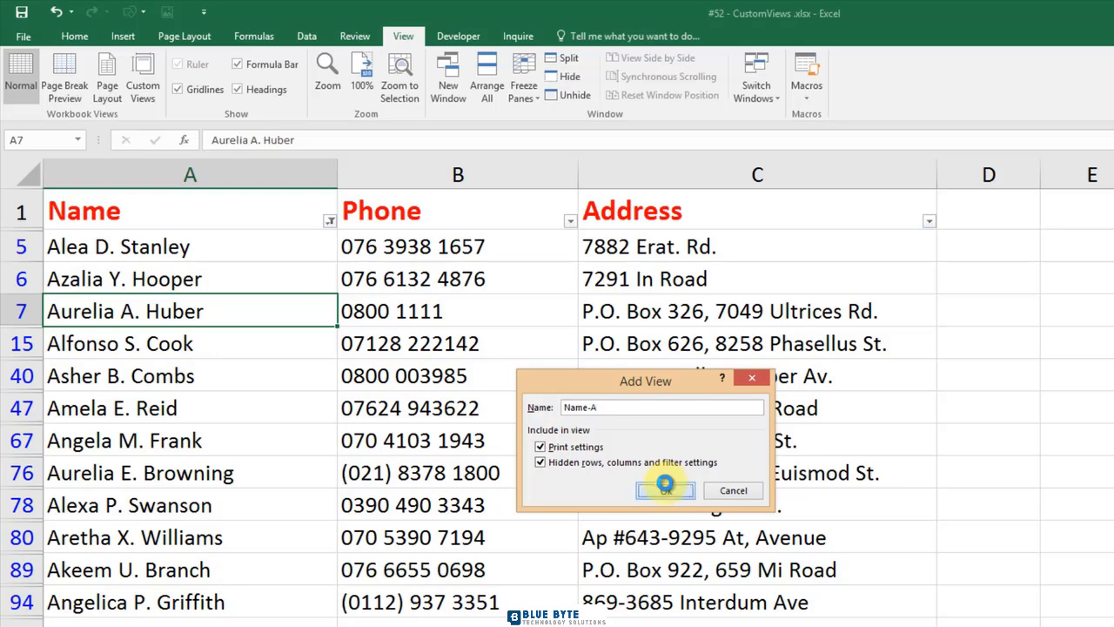
left_click(666, 491)
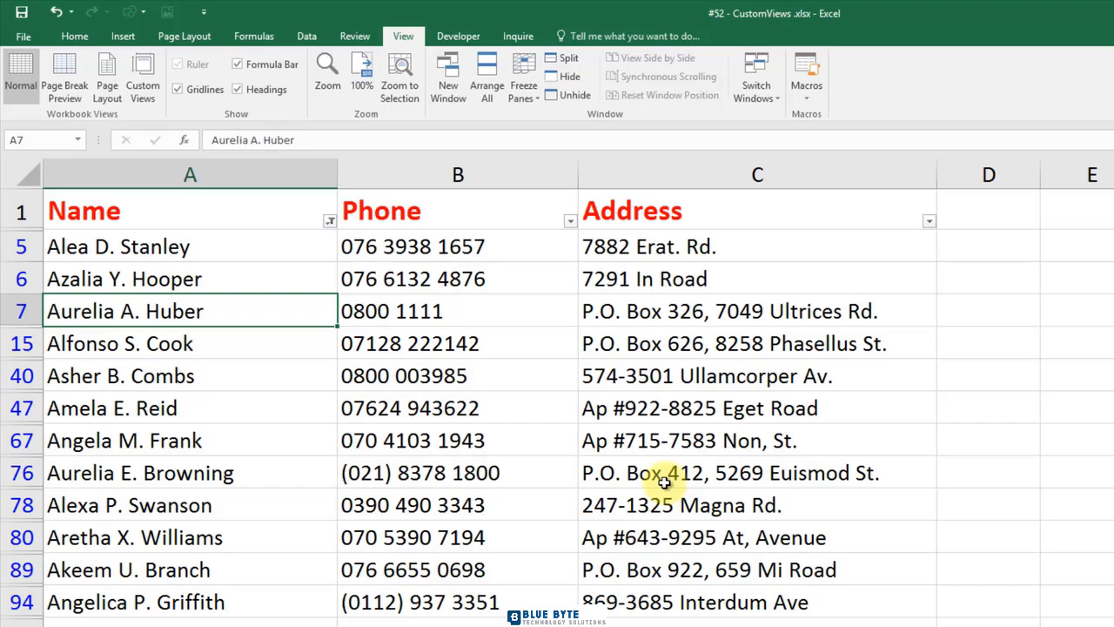
mouse_move(453, 216)
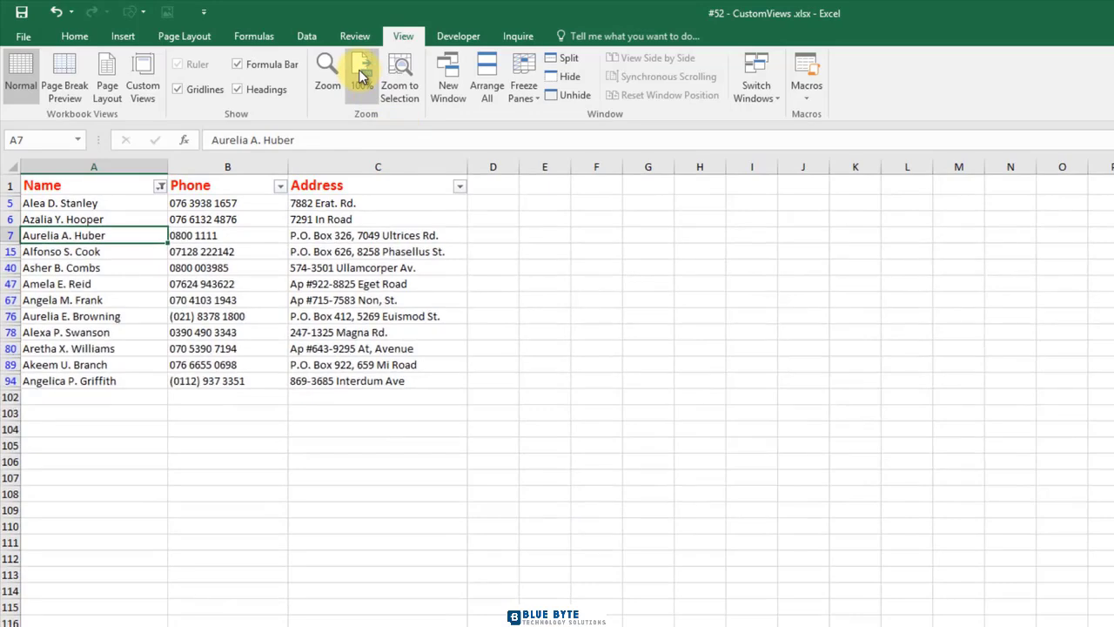
Reset the zoom to 100% and select the Name heading to clear the filter.
left_click(160, 184)
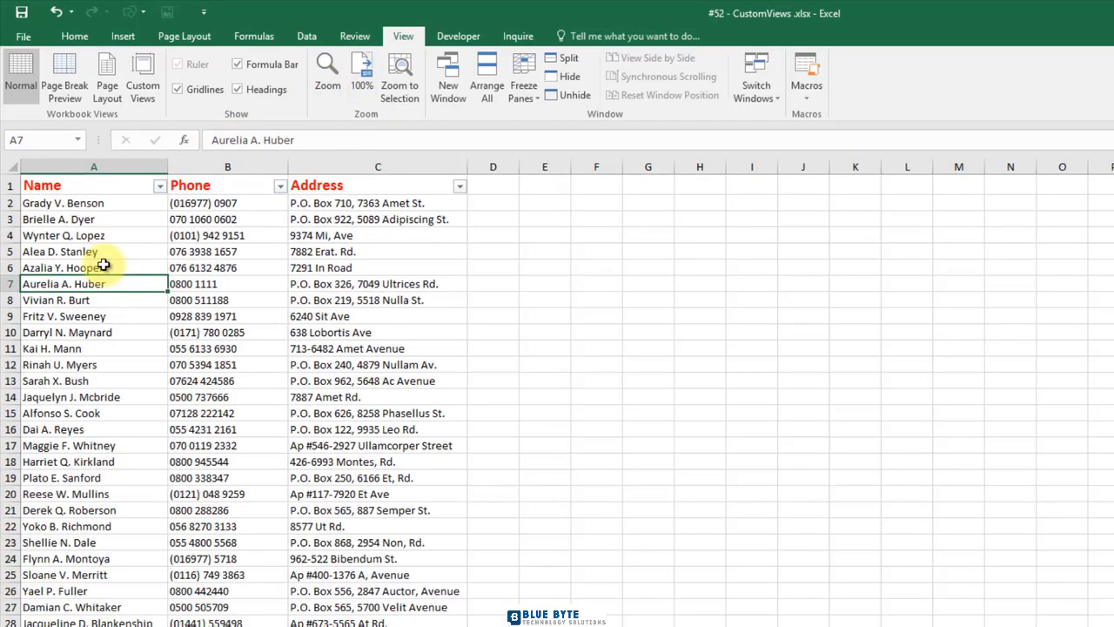
left_click(94, 184)
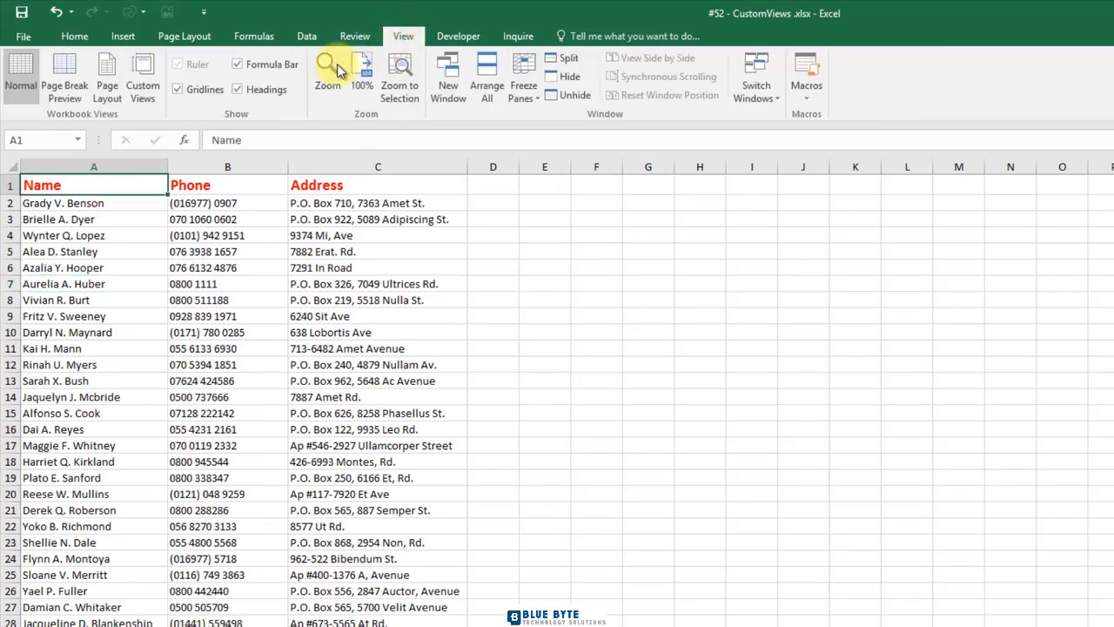
Show the saved 'Name-A' custom view to restore the A-names filter and zoom.
left_click(143, 77)
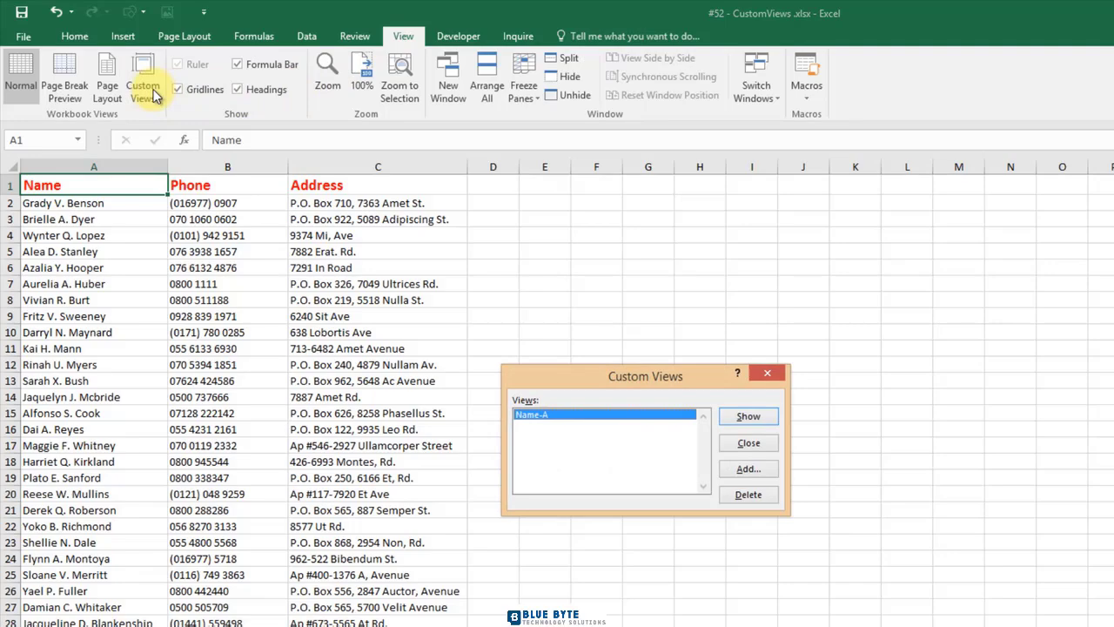
mouse_move(827, 389)
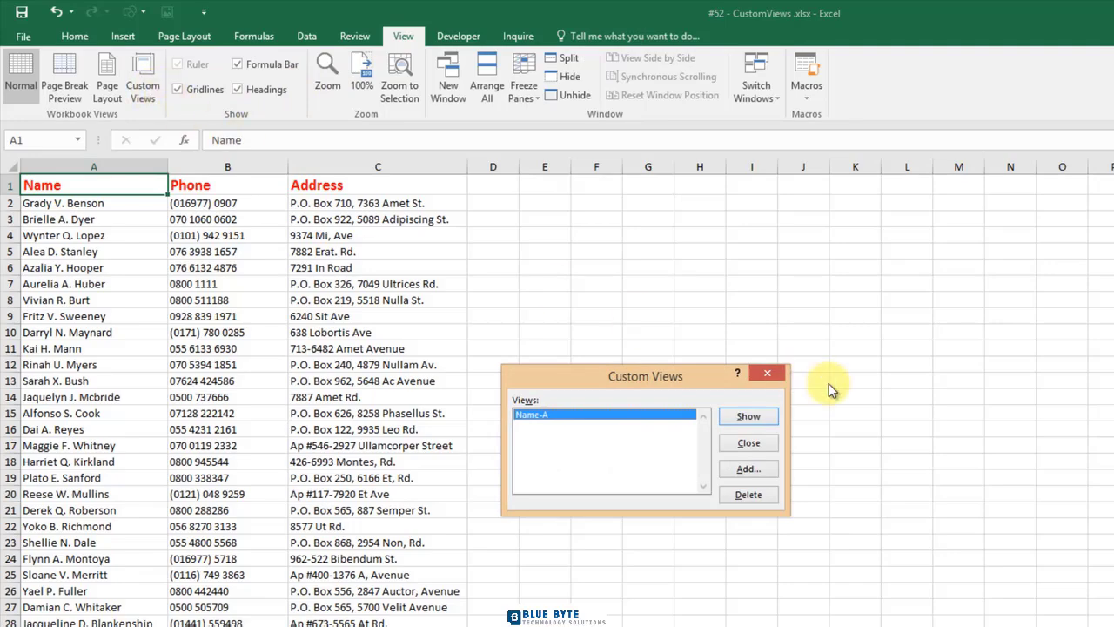
left_click(748, 415)
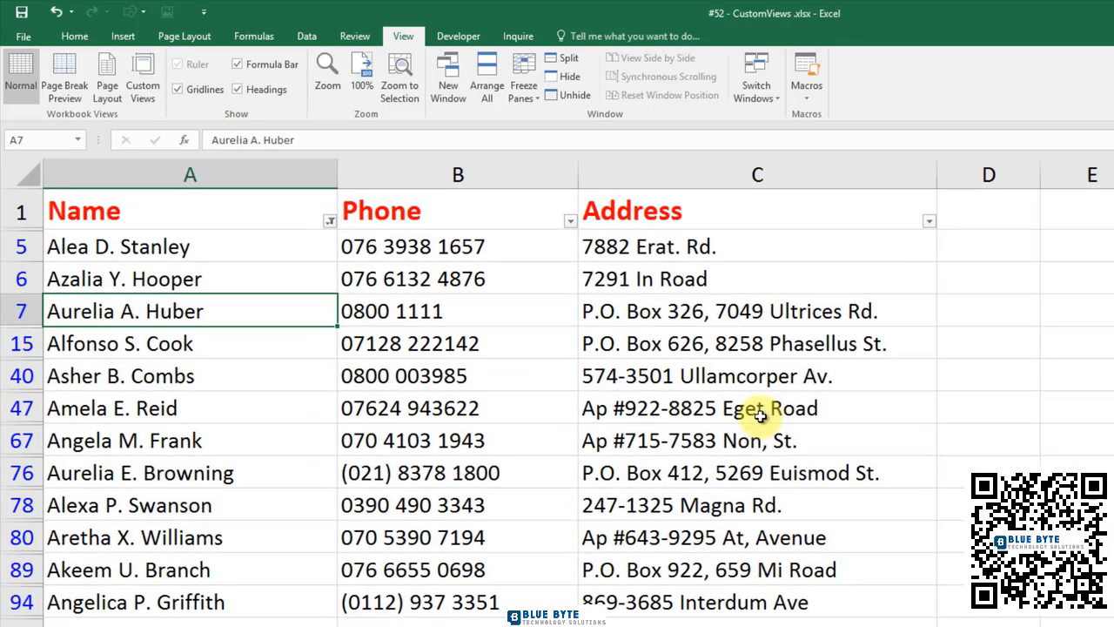